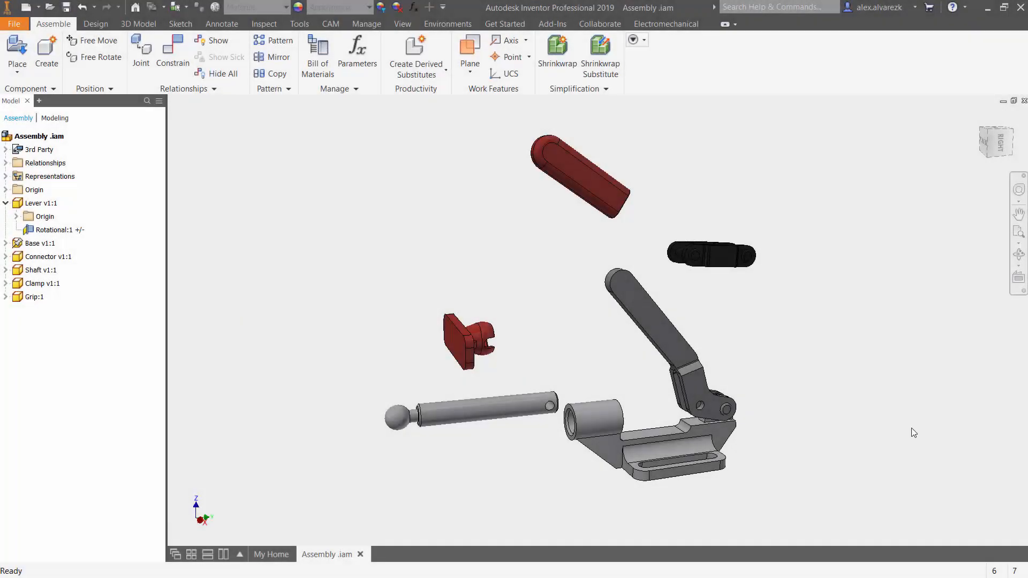
mouse_move(924, 433)
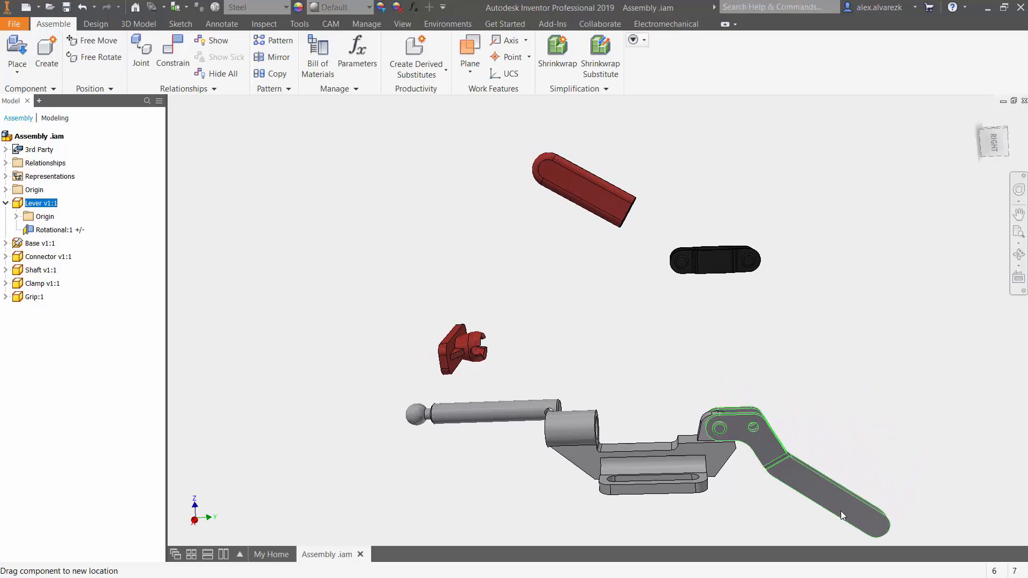
- Swing the lever down about Rotational:1 and back upright to verify it pivots on the base
left_click_drag(843, 516, 637, 383)
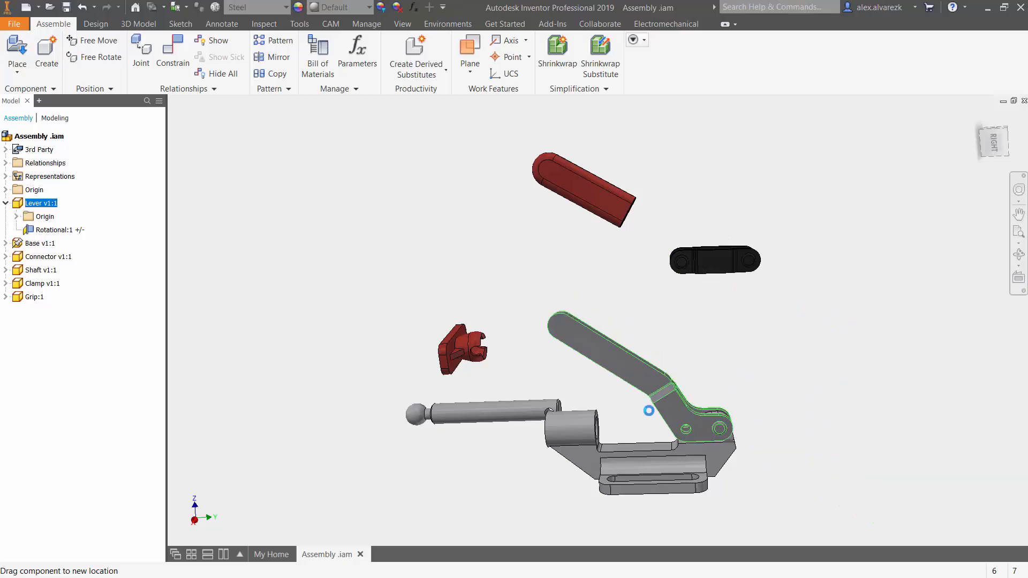
left_click_drag(649, 410, 651, 378)
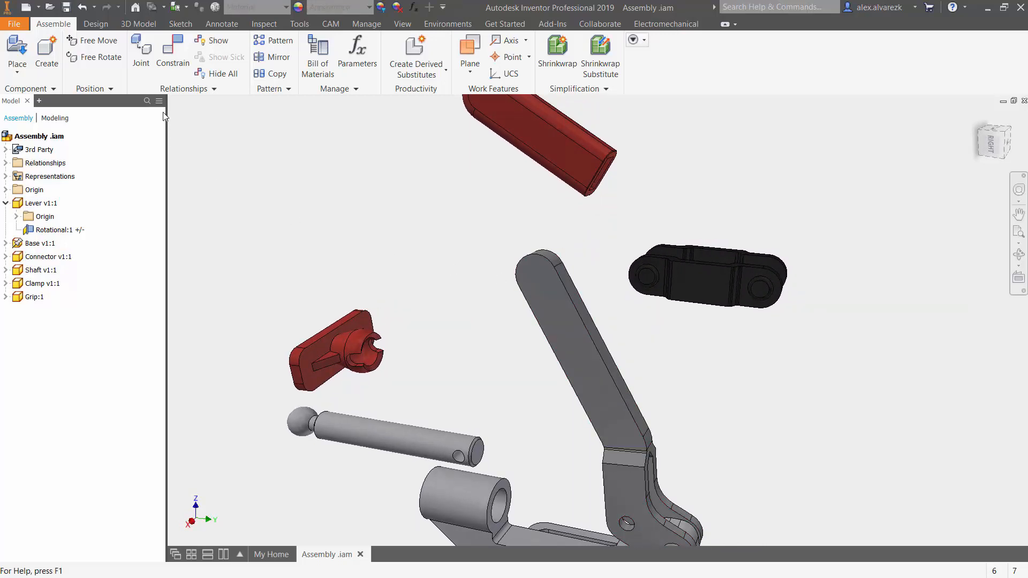
- Begin a new joint from Assemble and set its type to Rotational in the Place Joint dialog
left_click(140, 52)
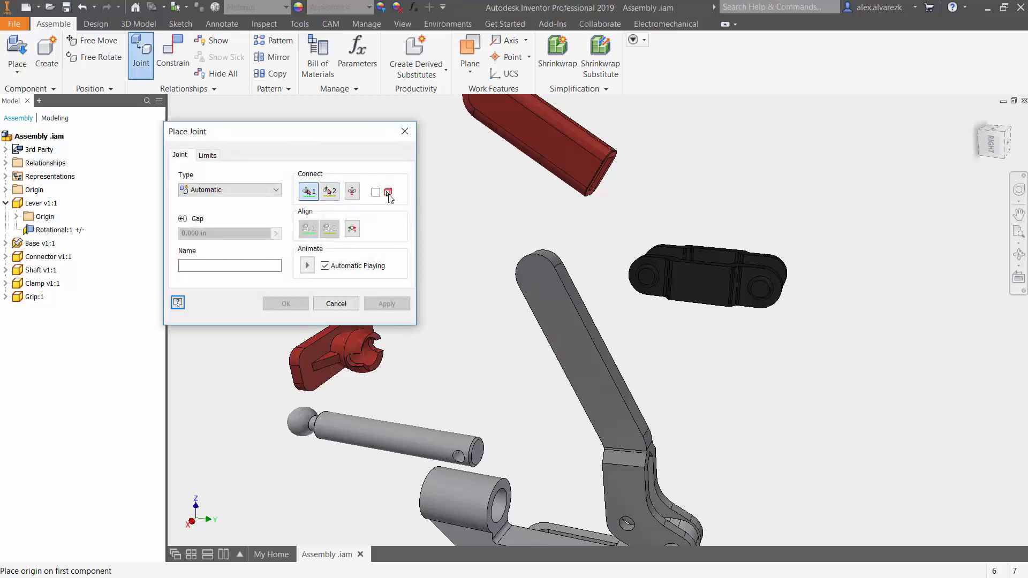
left_click_drag(188, 130, 235, 109)
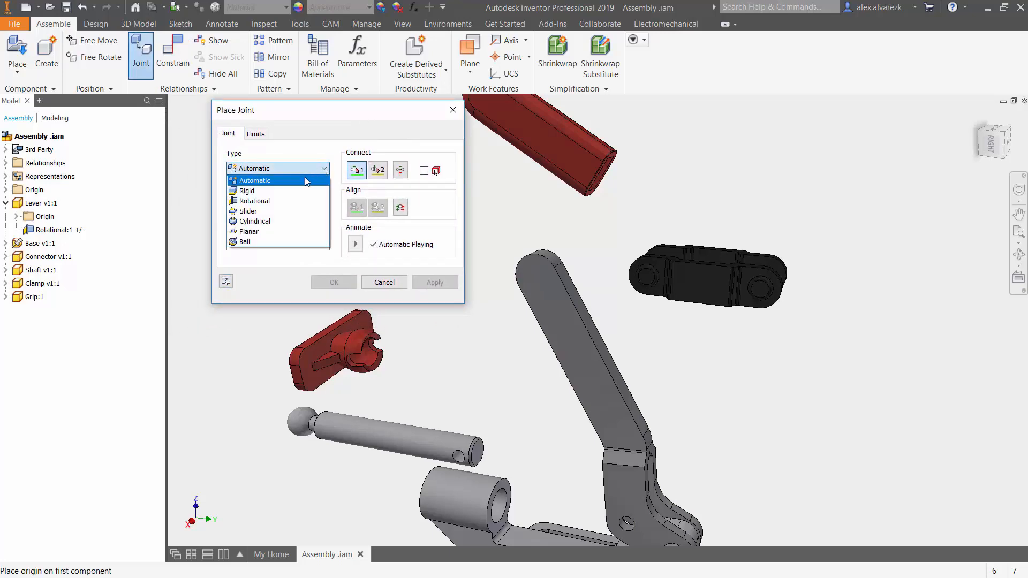
left_click(255, 180)
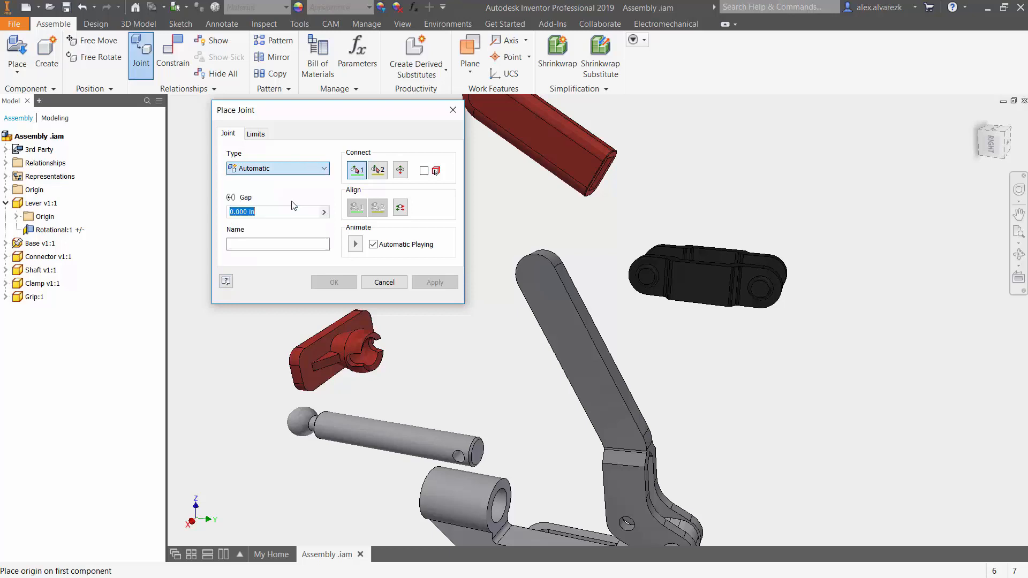
left_click(278, 168)
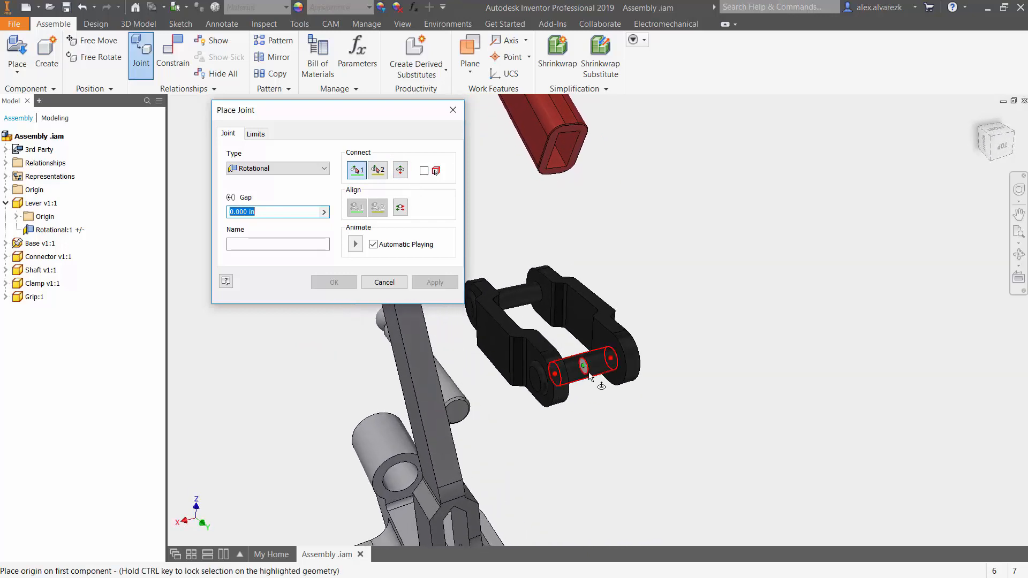
- Pick the connector's pin hole edge as the first joint origin and bring up origin placement options
left_click(583, 365)
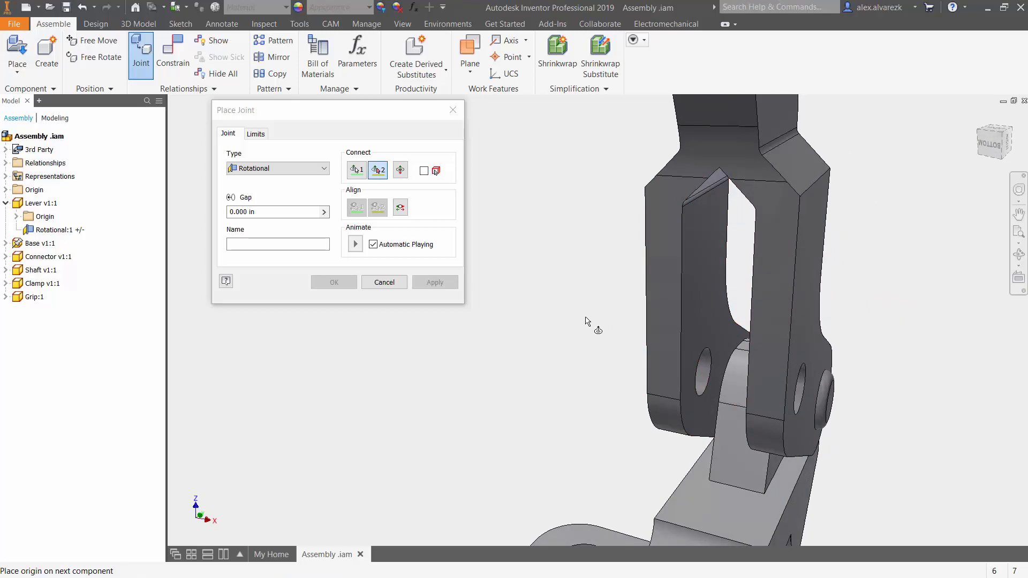
right_click(586, 322)
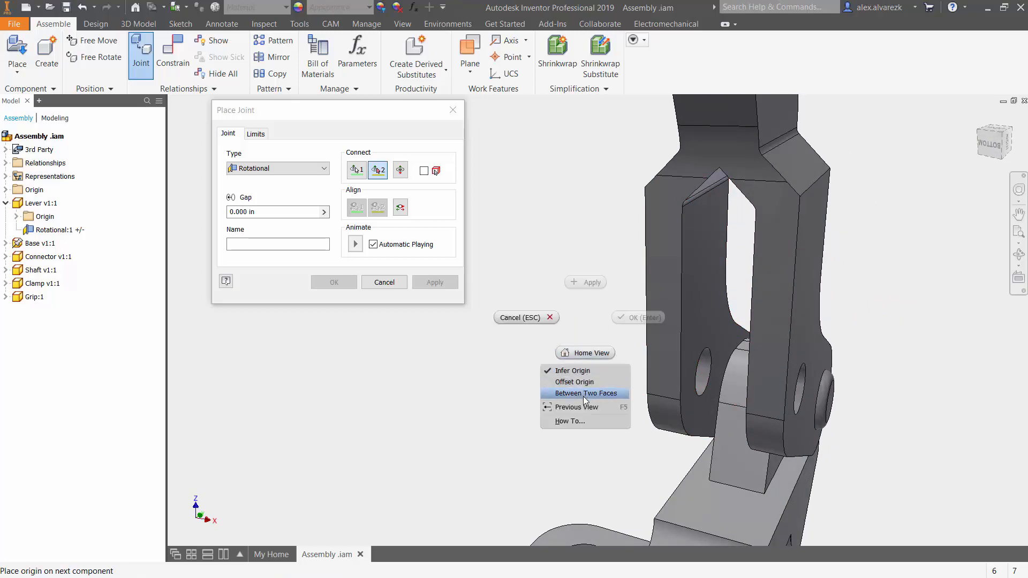
- Centre the second origin Between Two Faces of the lever fork, create Rotational:2, and swing the connector to test it
left_click(588, 399)
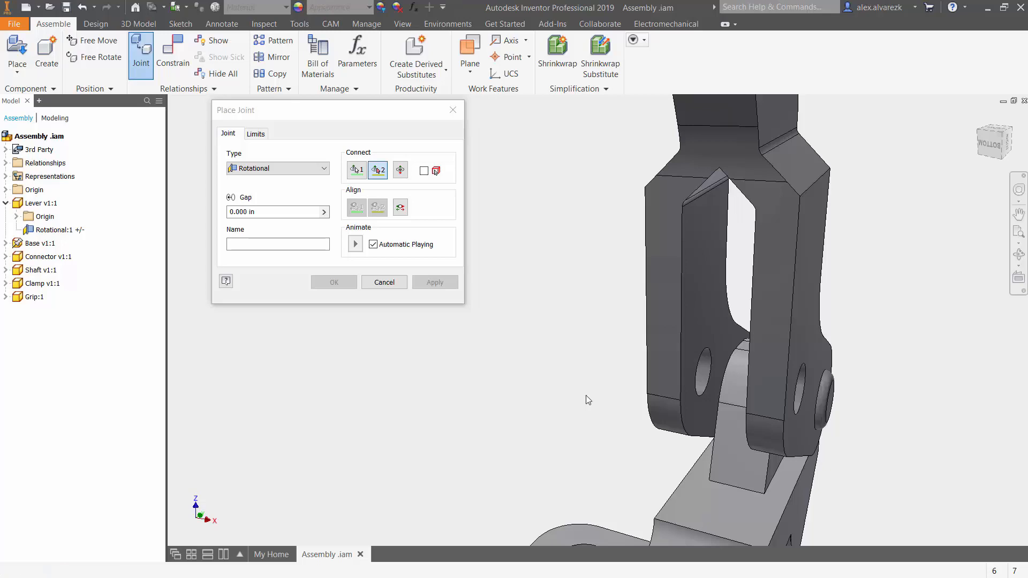
left_click(698, 327)
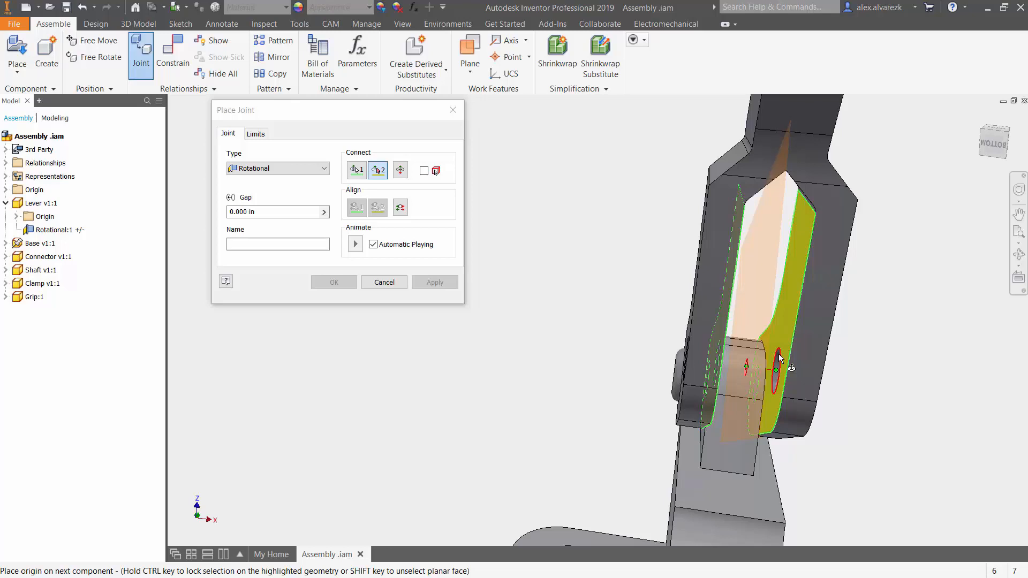
left_click(778, 368)
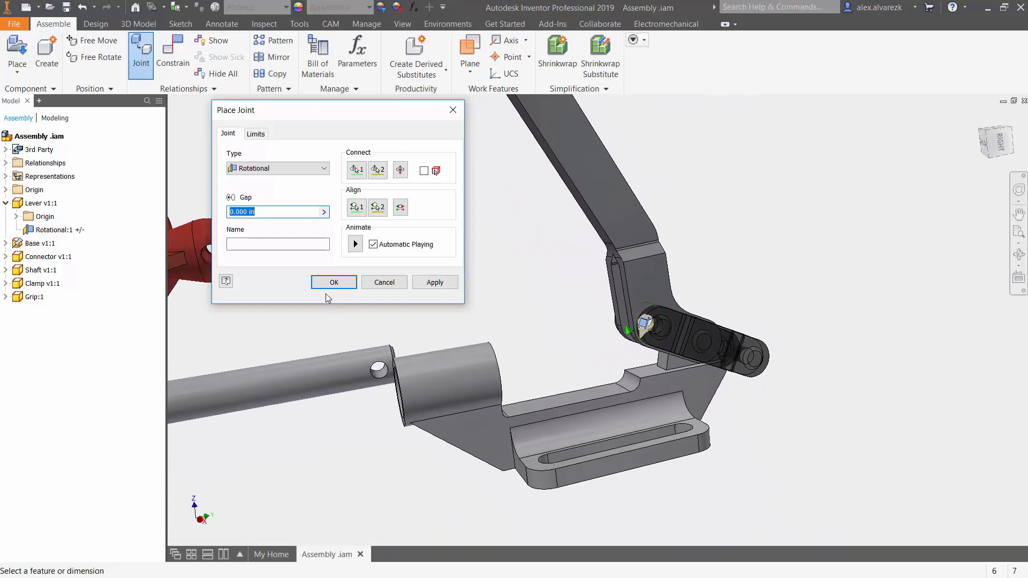
left_click(334, 282)
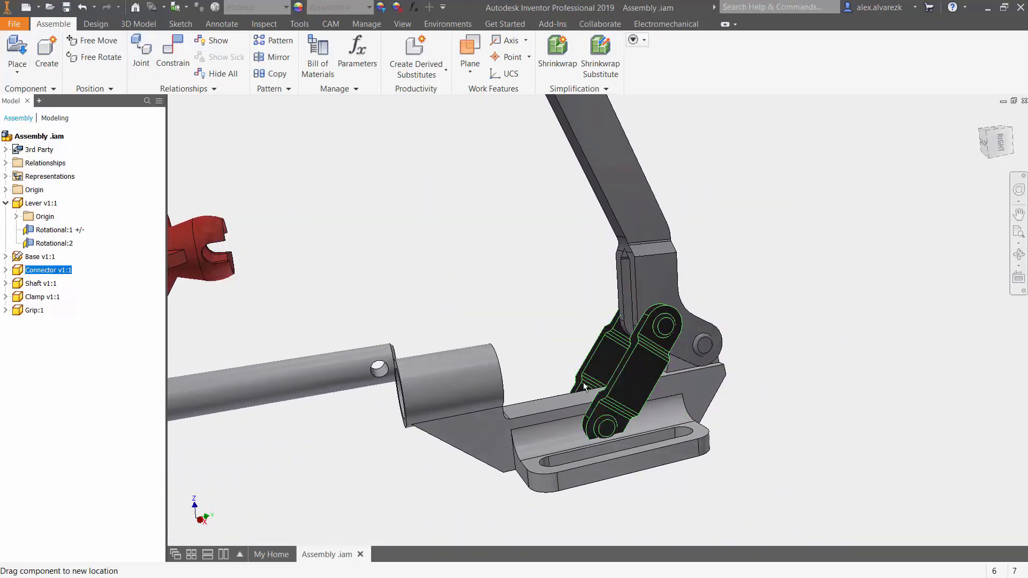
left_click_drag(620, 387, 587, 347)
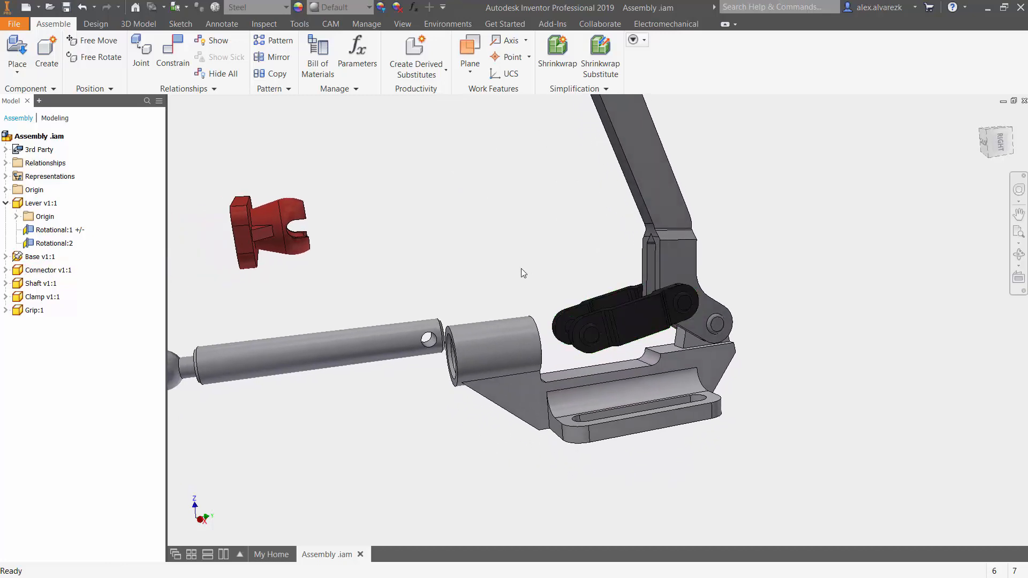
- Deselect the connector and drag the shaft clear of the sleeve's bore beside the assembly
left_click(328, 347)
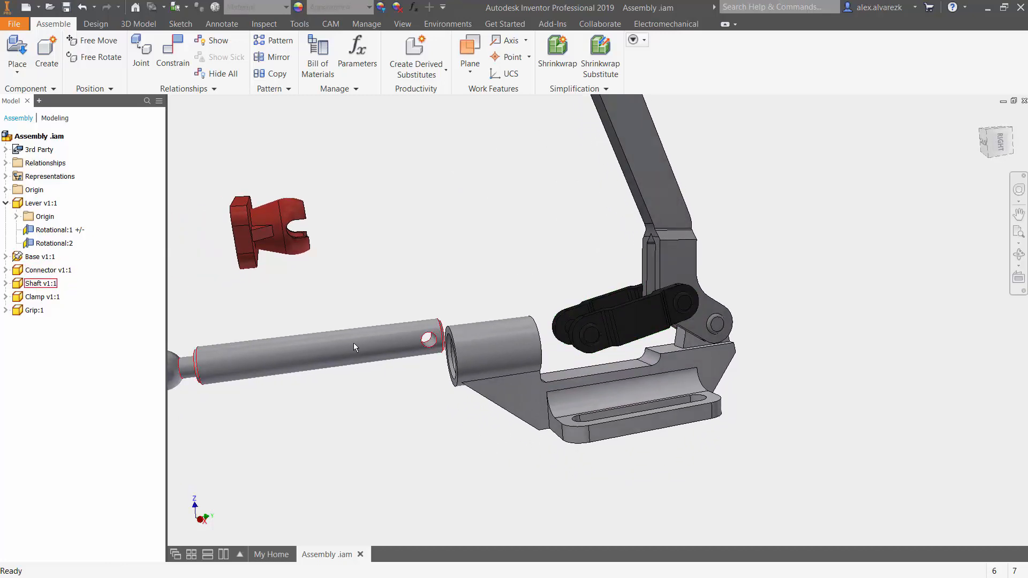
left_click_drag(355, 347, 408, 296)
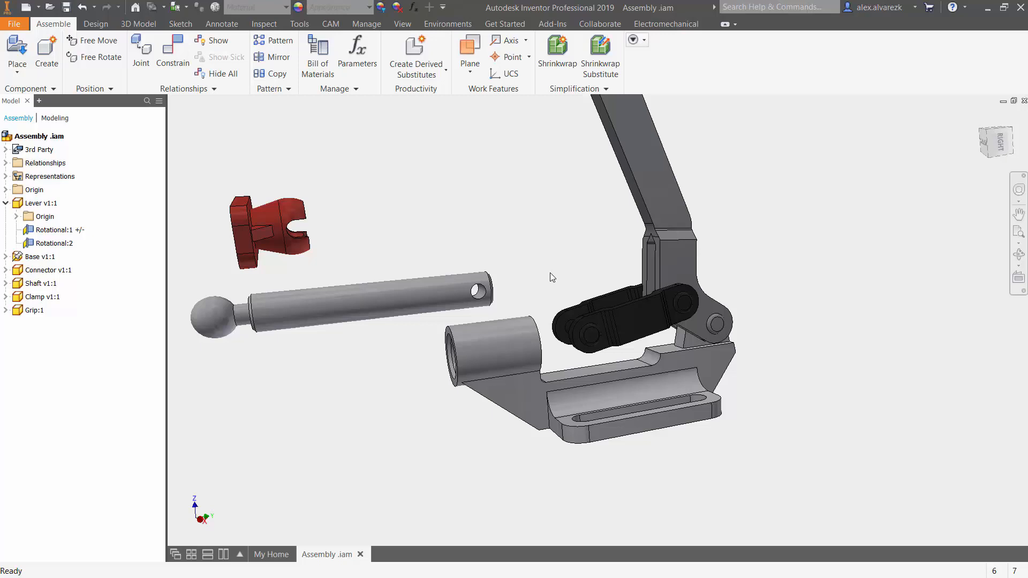
mouse_move(550, 279)
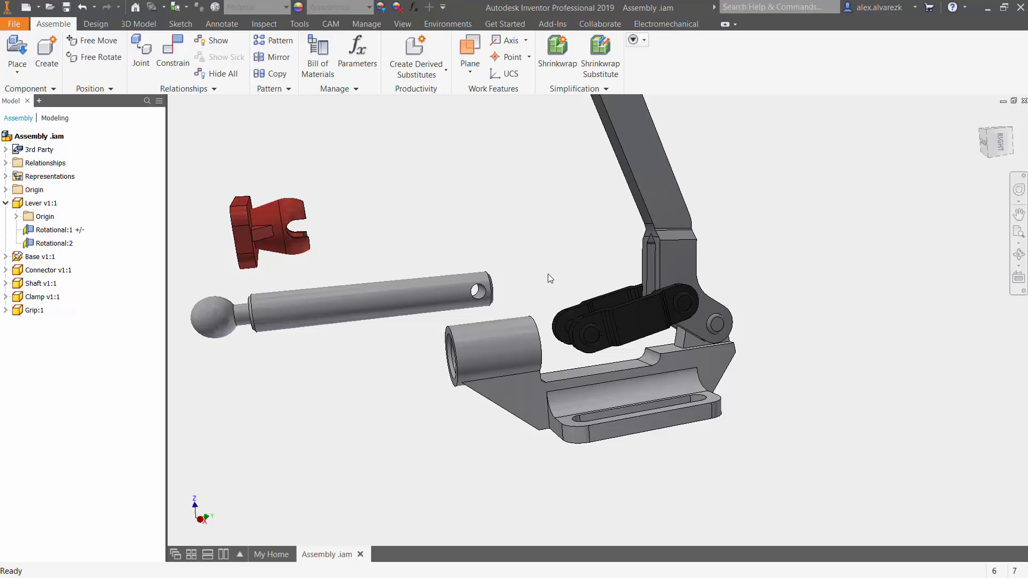
mouse_move(554, 274)
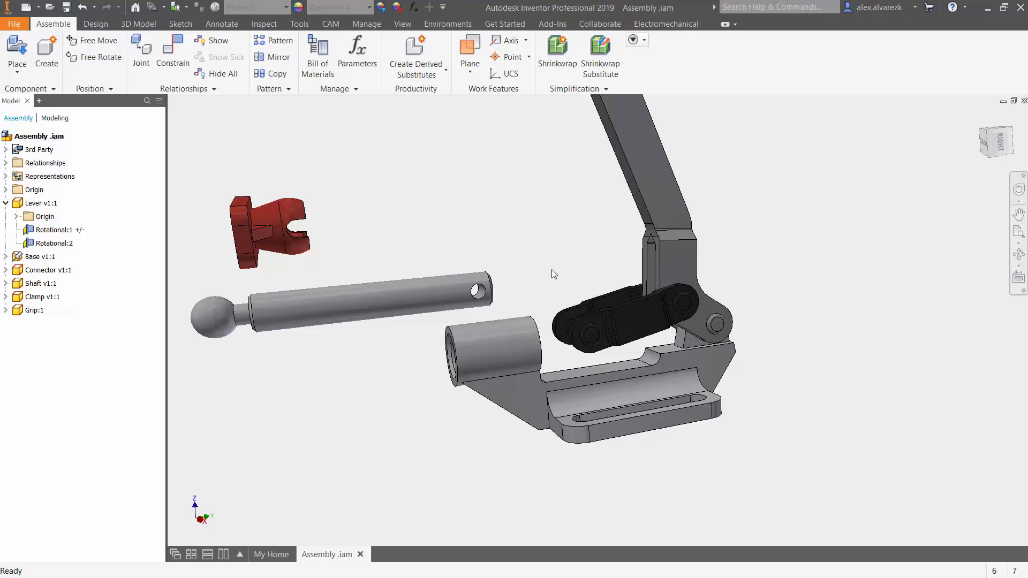